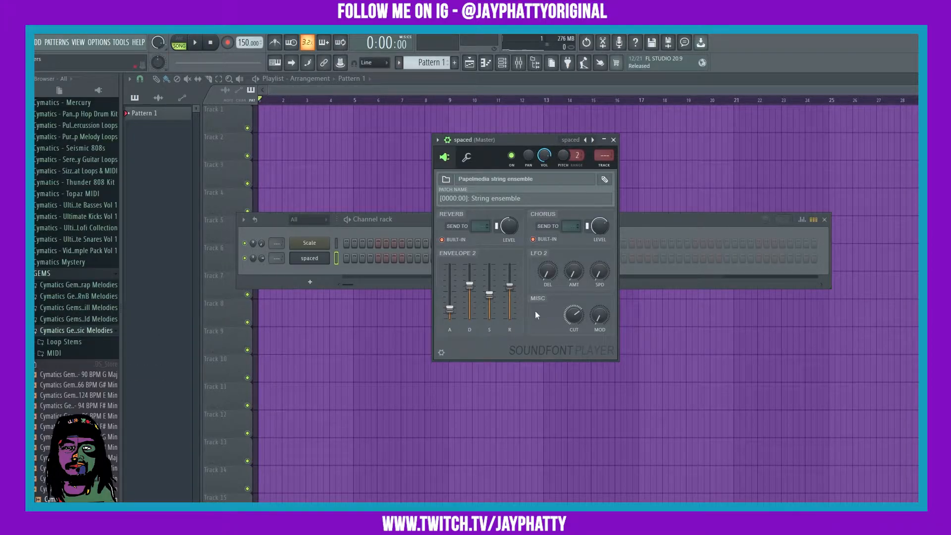
mouse_move(451, 349)
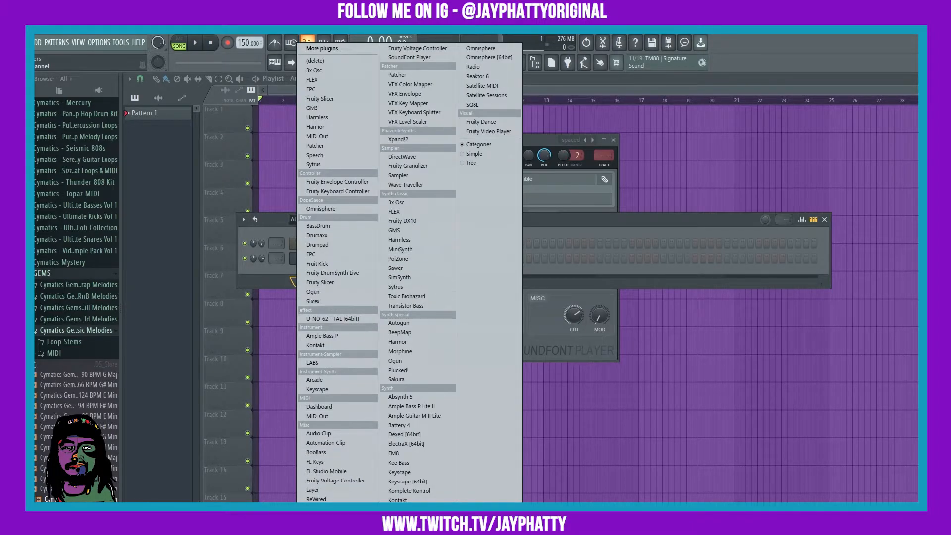
mouse_move(417, 57)
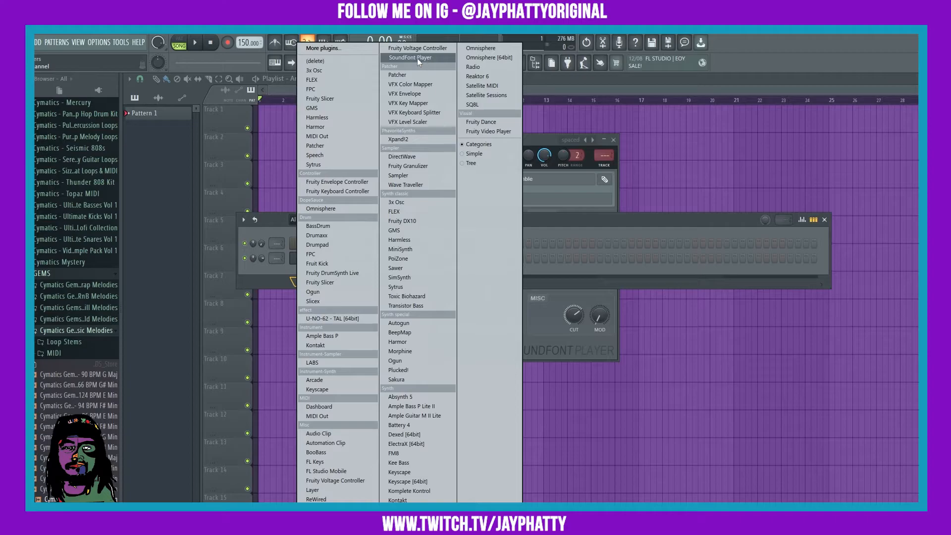